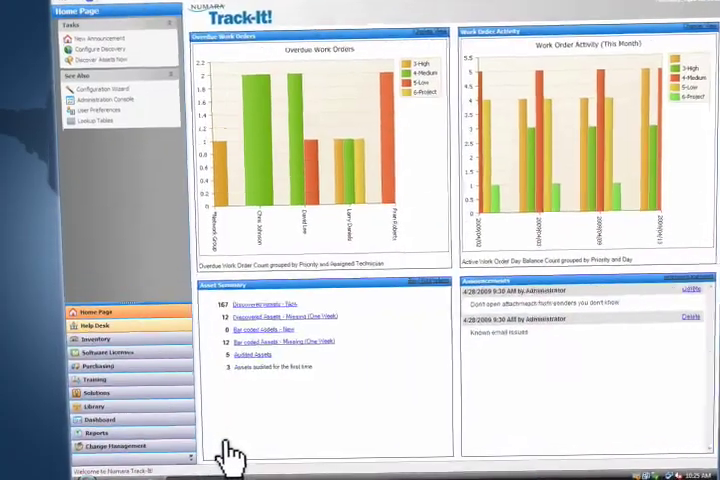
# Go from the home dashboard through Help Desk to the All Change Requests list.
pyautogui.scroll(-3)
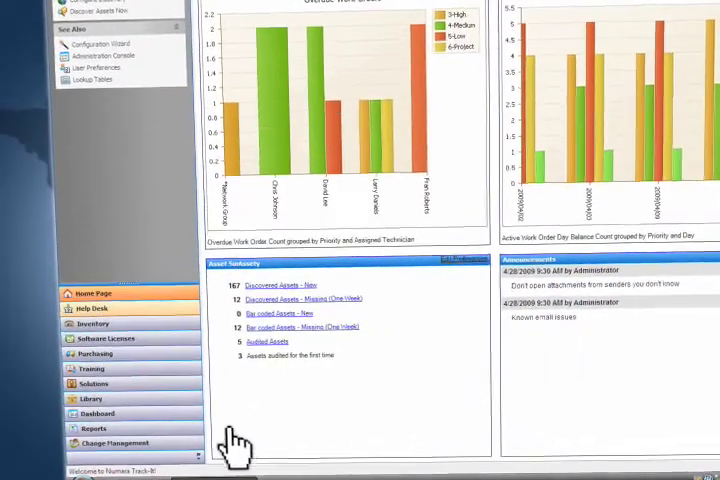
pyautogui.click(90, 306)
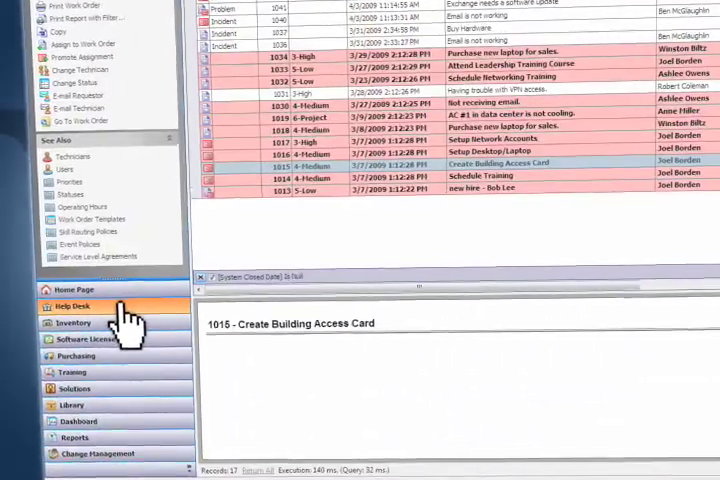
pyautogui.click(72, 328)
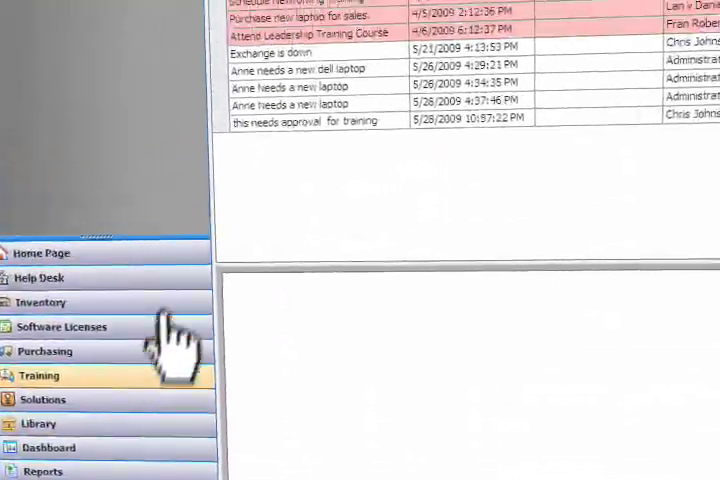
# Open 'Exchange needs an update' and expand an approver in its Change Management details.
pyautogui.click(60, 328)
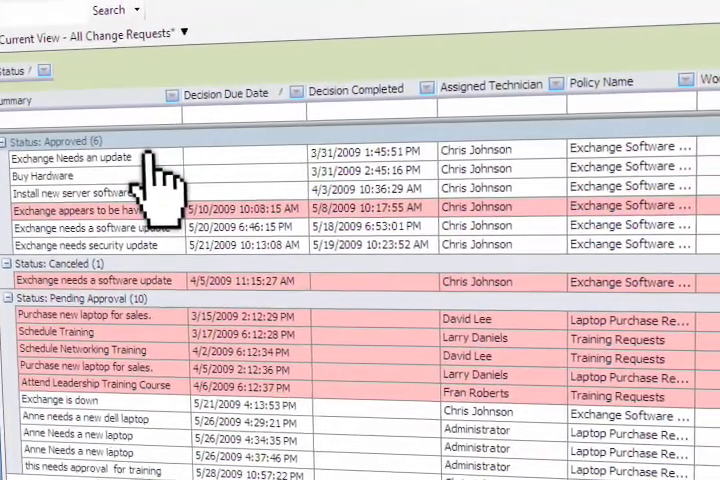
pyautogui.doubleClick(76, 156)
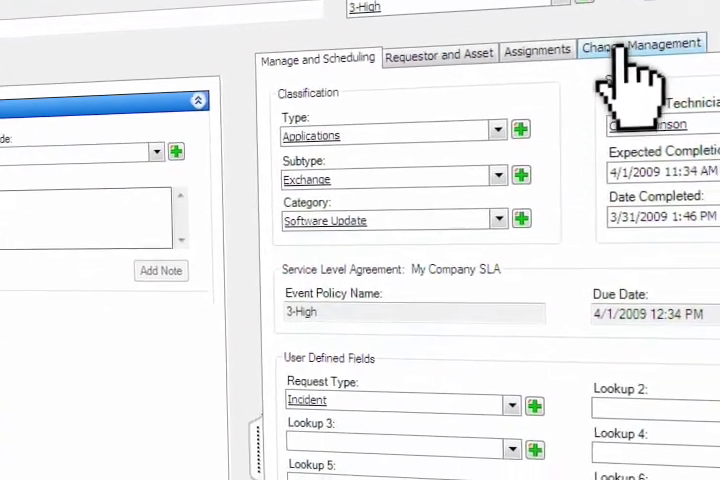
pyautogui.click(642, 44)
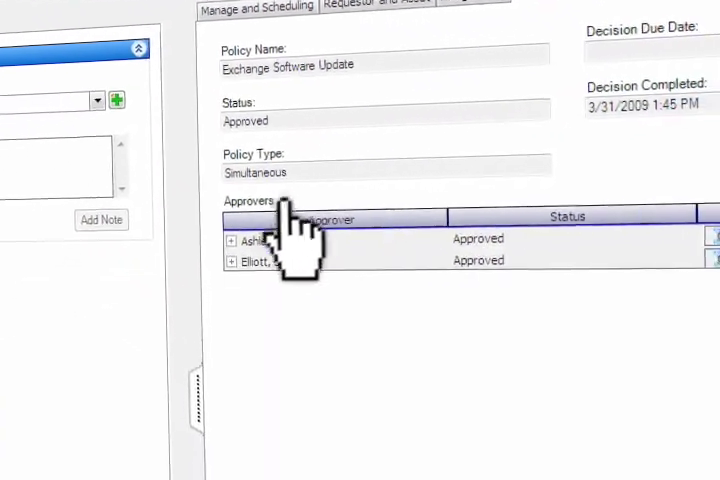
pyautogui.click(230, 240)
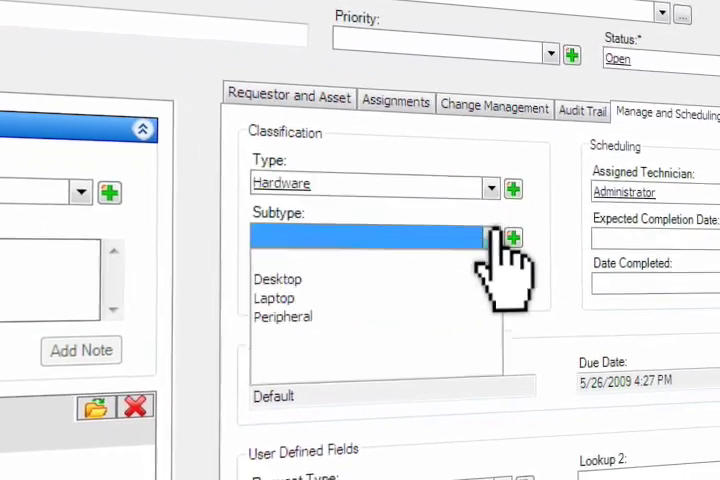
# Set the hardware work order's subtype to Laptop and save it.
pyautogui.click(272, 296)
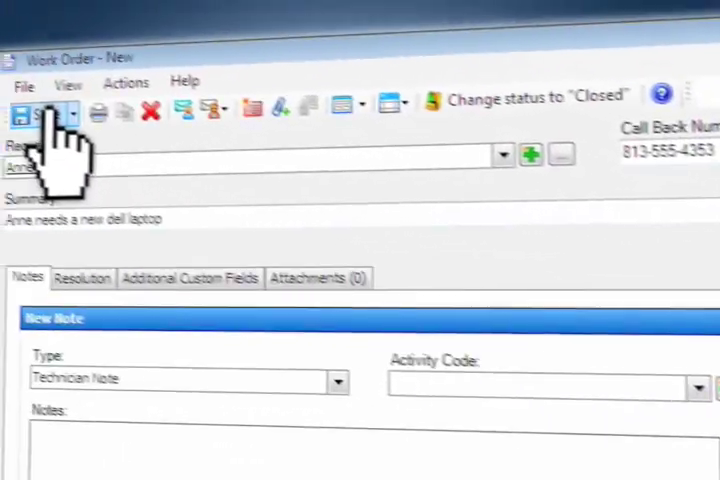
pyautogui.click(32, 110)
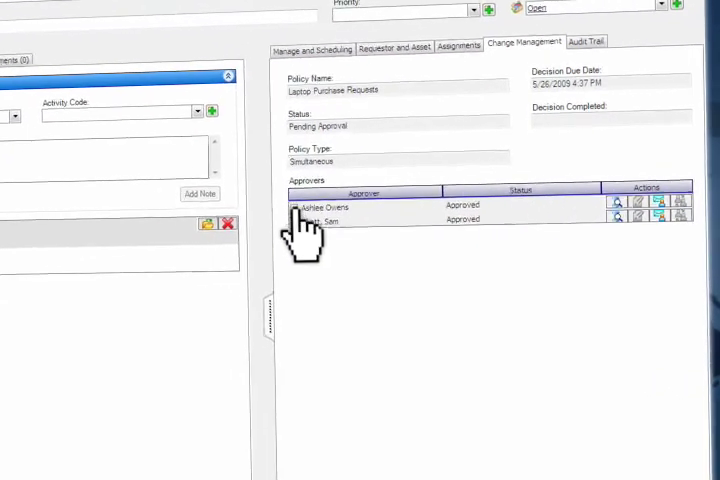
# Inspect the approvers of the pending Laptop Purchase Requests policy.
pyautogui.click(288, 206)
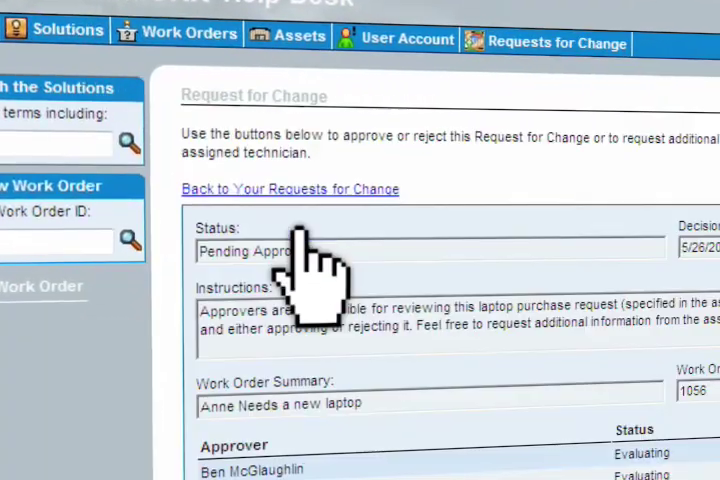
# Enter 'I approve' as the comment on the pending laptop change request.
pyautogui.scroll(-3)
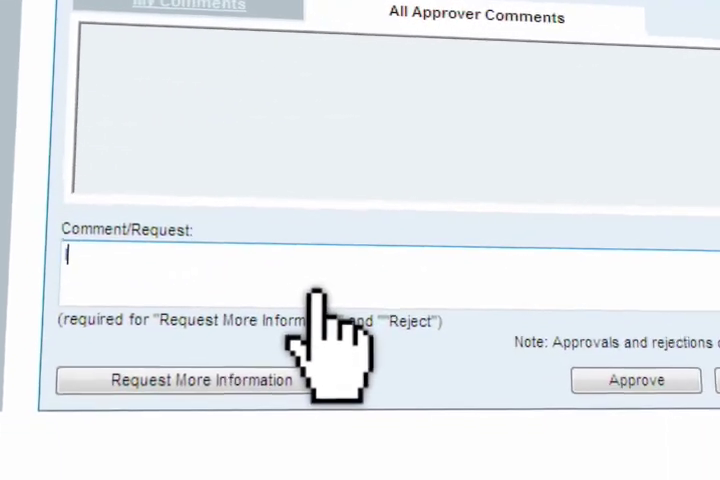
pyautogui.write('I approve')
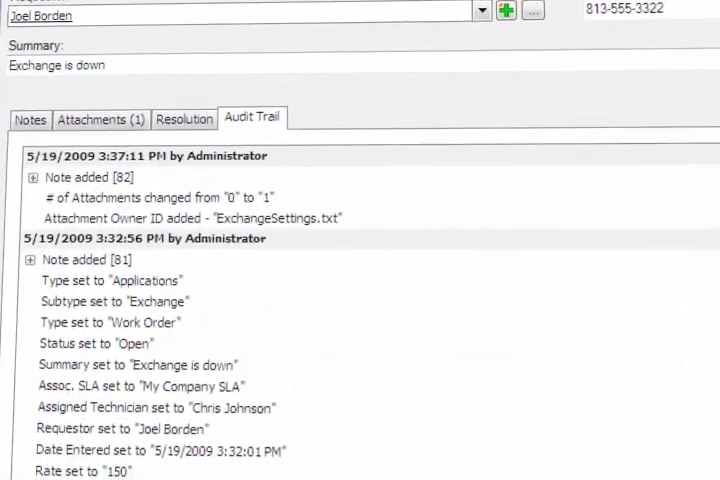
# Scroll through the audit trail entries of the 'Exchange is down' work order.
pyautogui.scroll(-3)
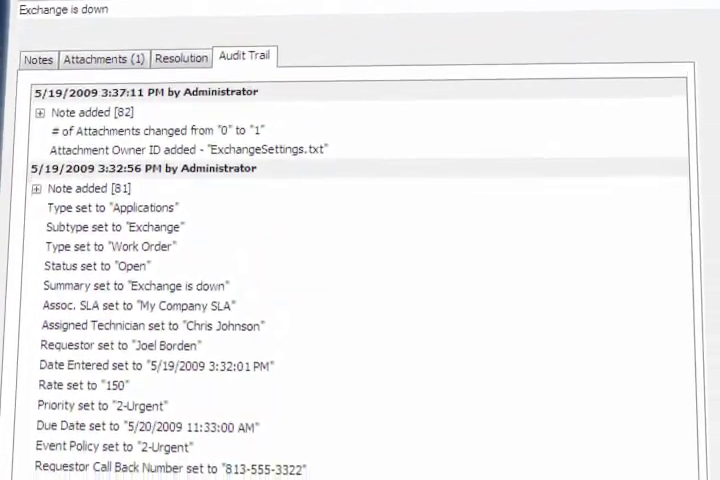
pyautogui.scroll(-3)
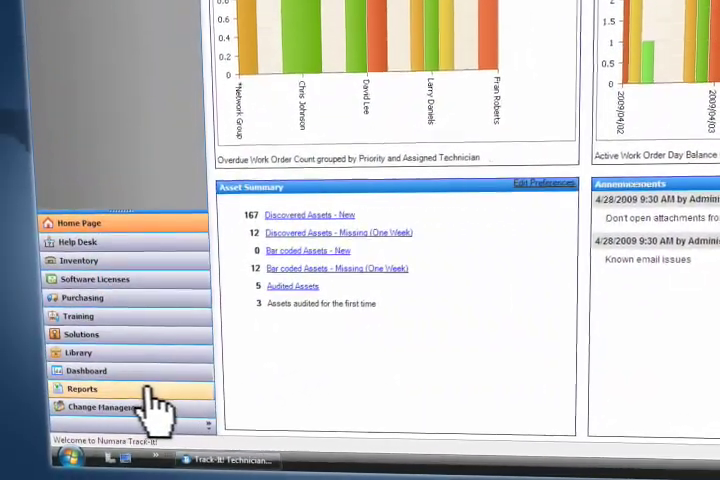
# Open the Reports section from the home page navigation.
pyautogui.click(80, 388)
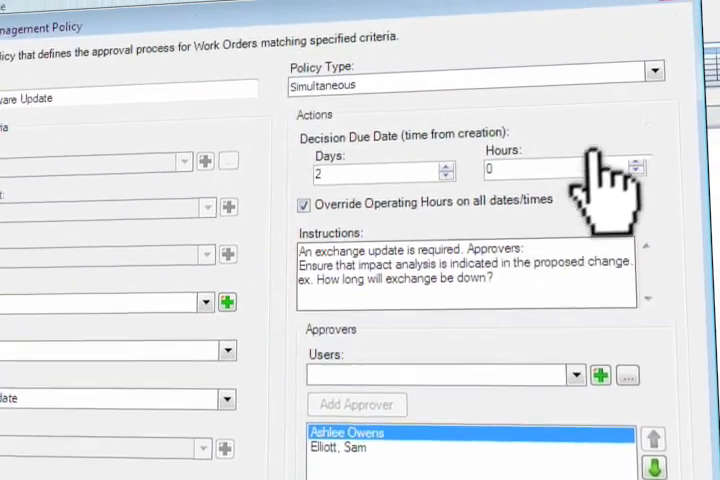
# Adjust the decision due hours and show the policy's approver notification events.
pyautogui.click(664, 96)
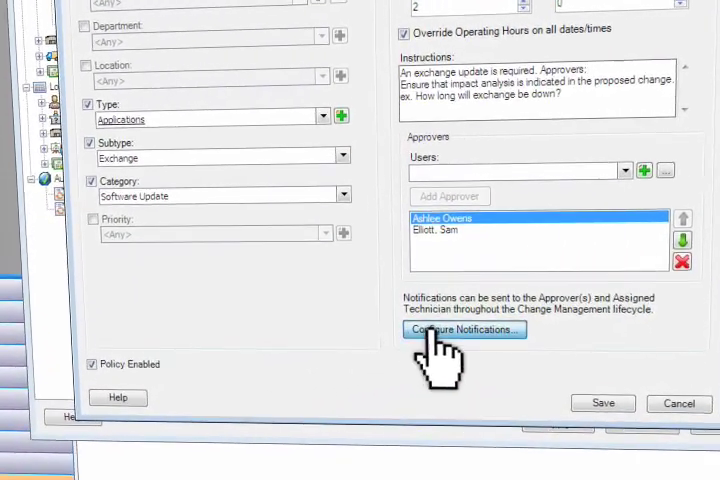
pyautogui.click(462, 328)
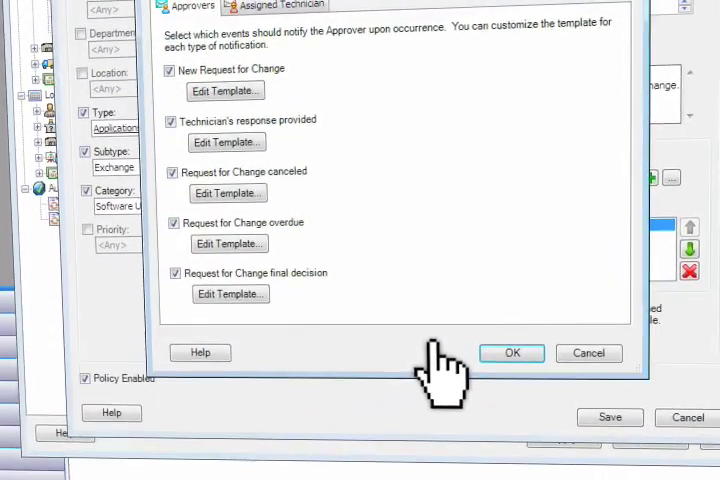